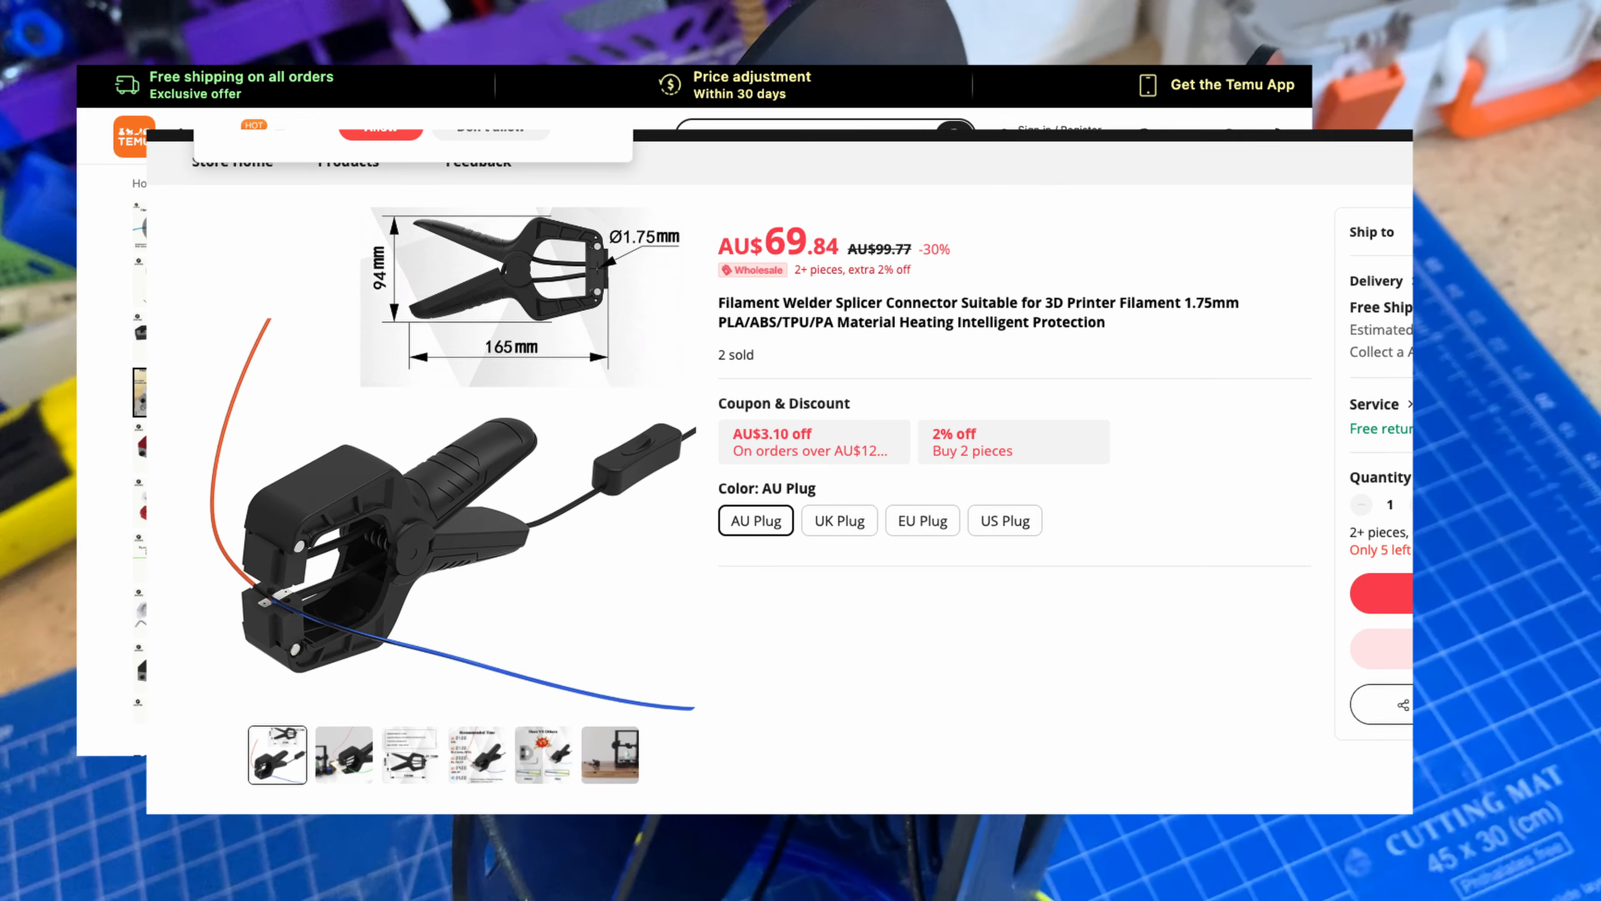
- Show the second product photo of the filament welder splicer clamp beside a 3D printer
left_click(343, 754)
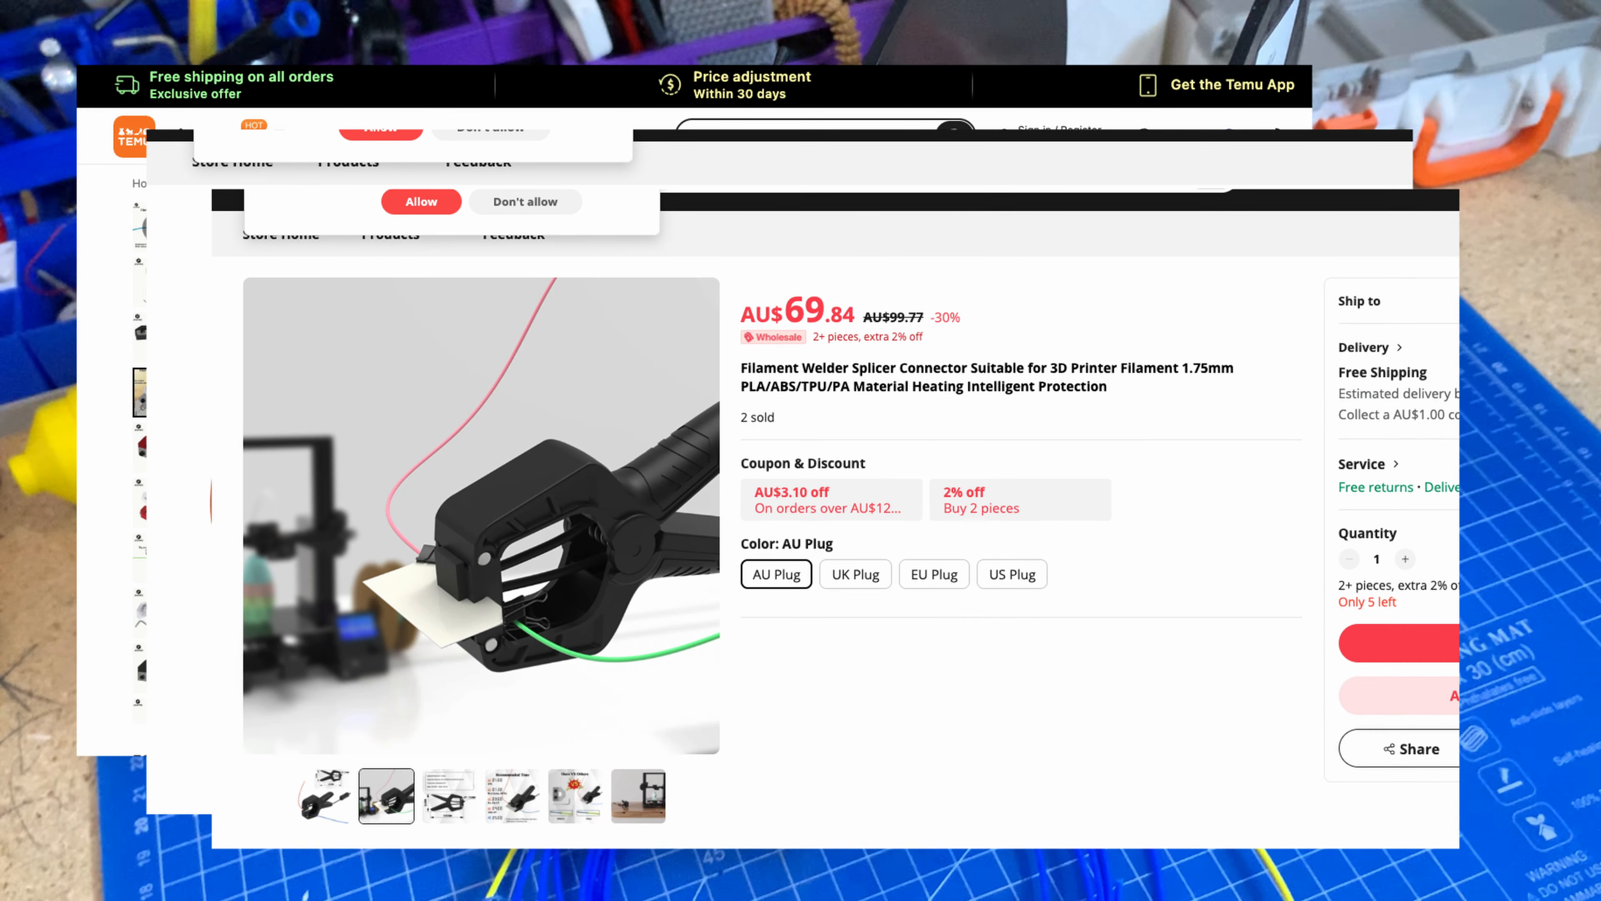